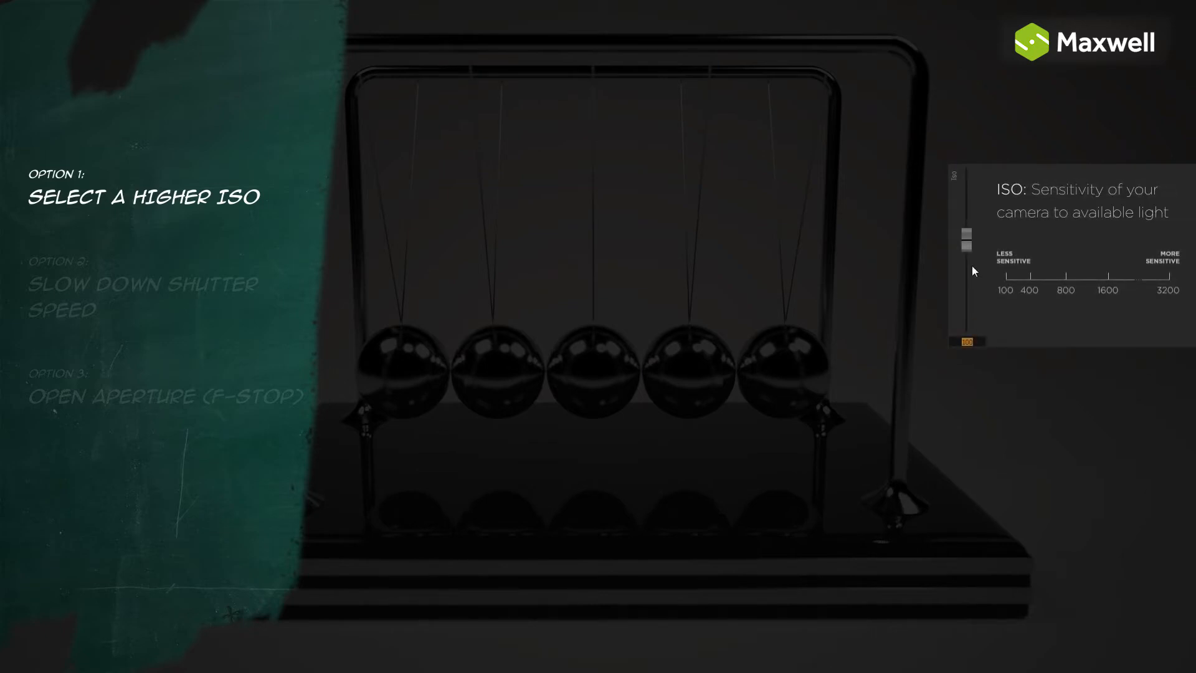
Drag the camera ISO to 3200, compare against a lower ISO, then return to 3200
left_click_drag(966, 242, 967, 212)
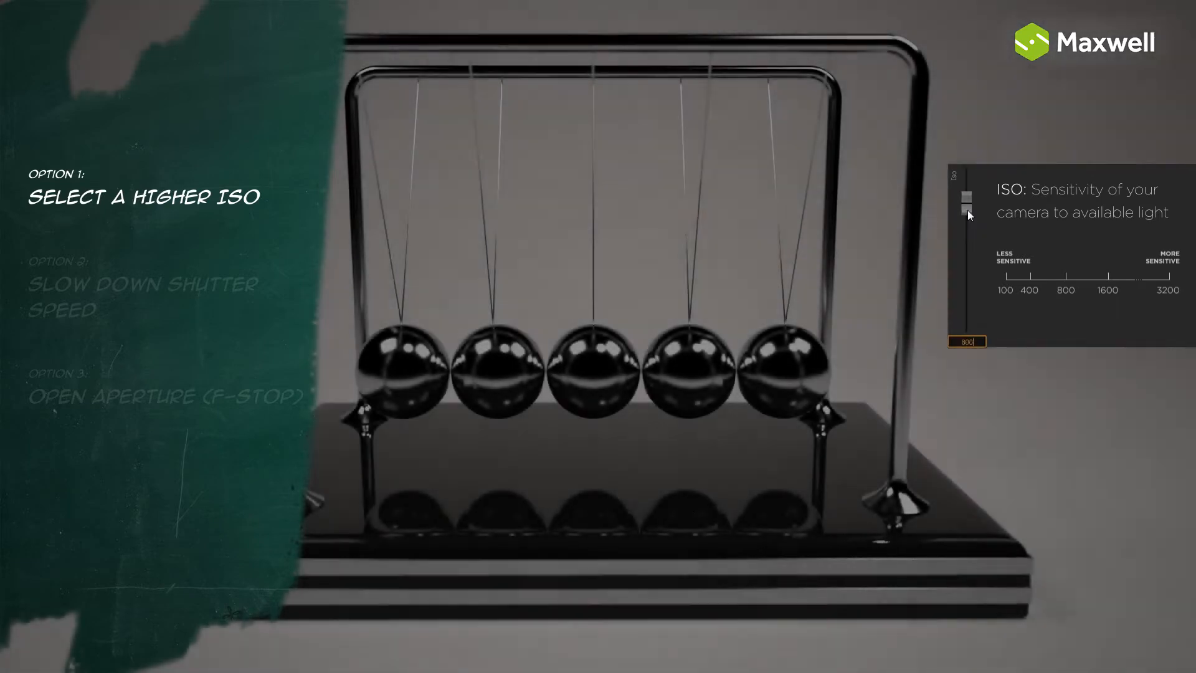
left_click_drag(968, 211, 967, 175)
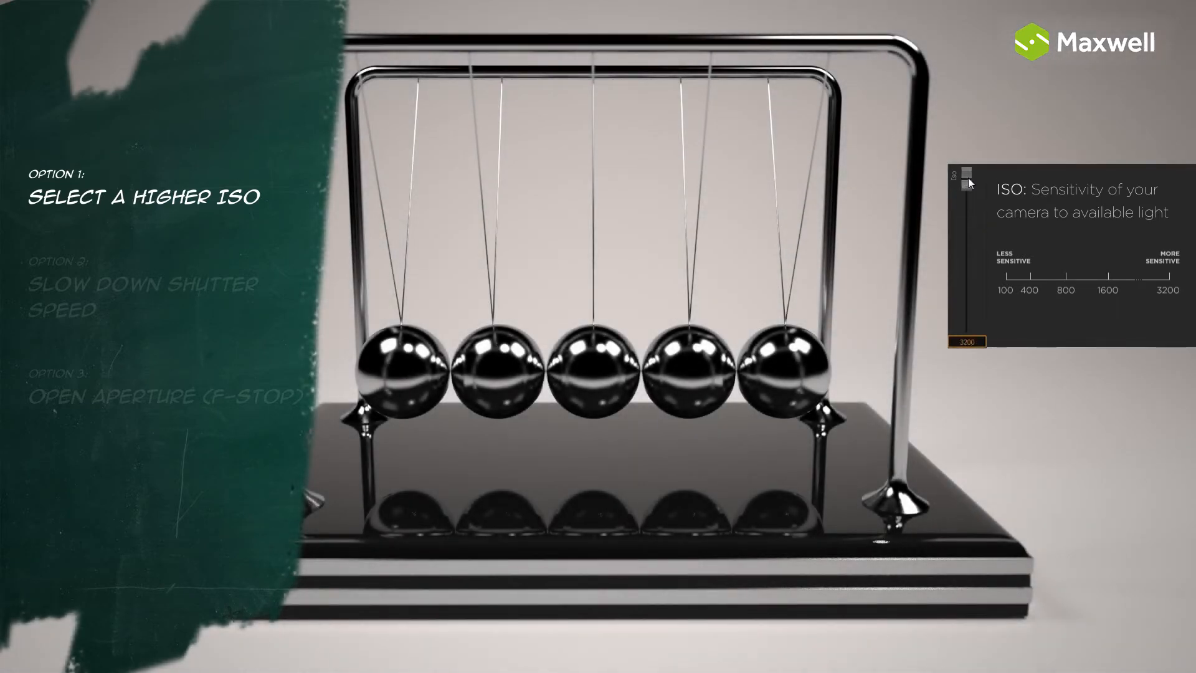
left_click_drag(967, 181, 966, 229)
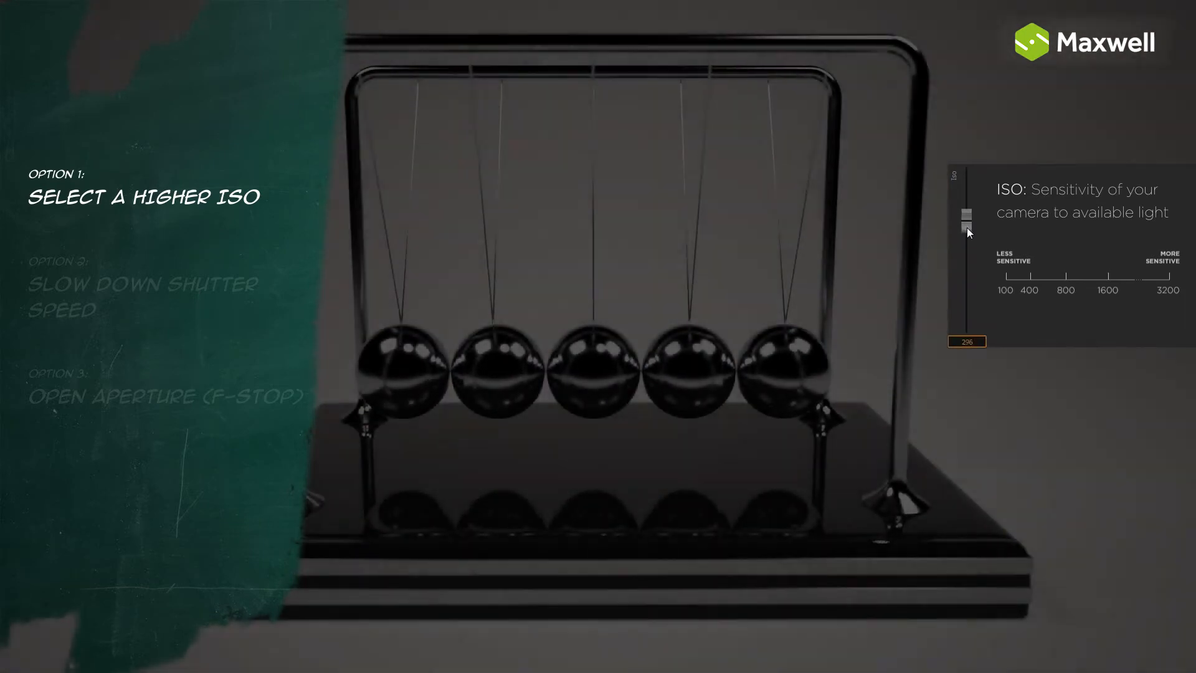
left_click_drag(968, 231, 968, 190)
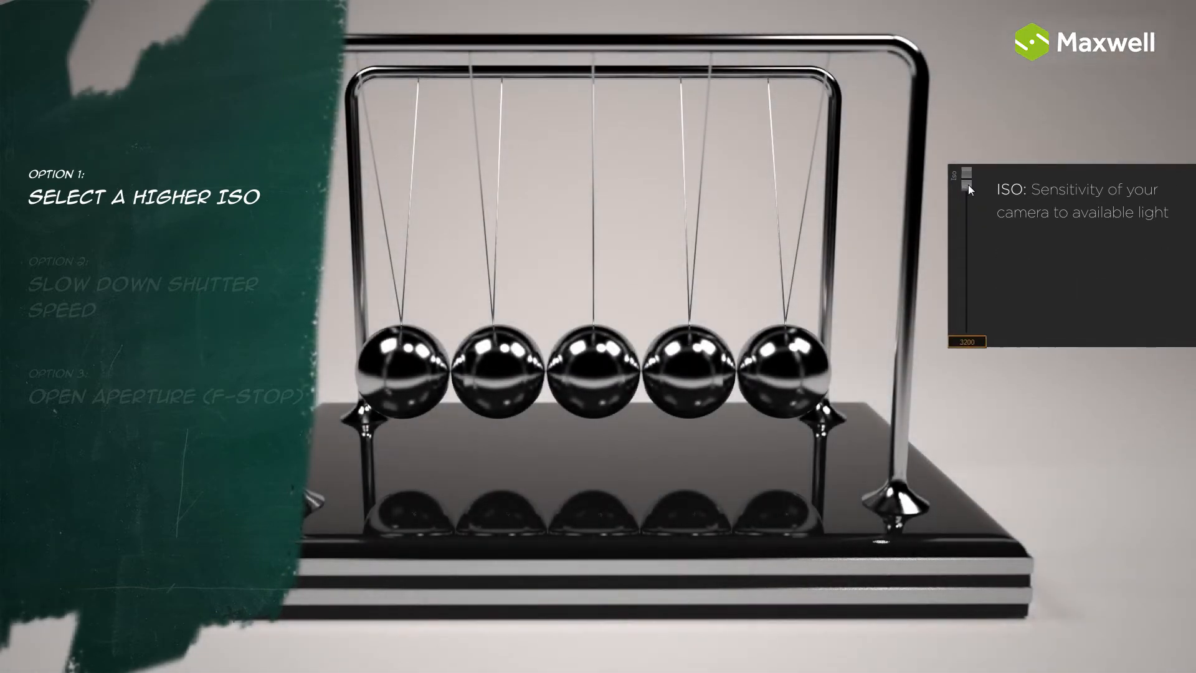